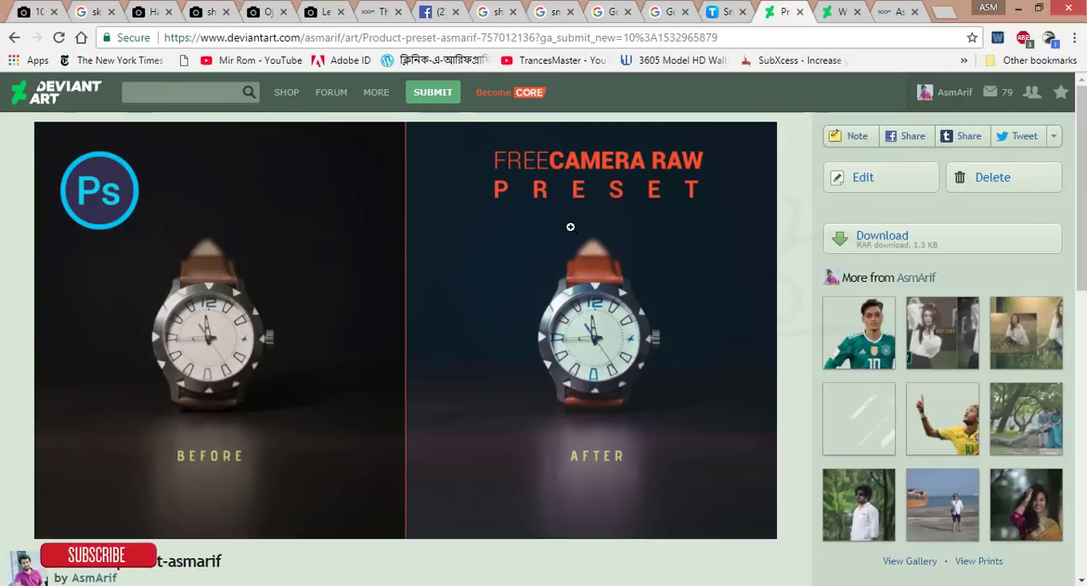
mouse_move(768, 203)
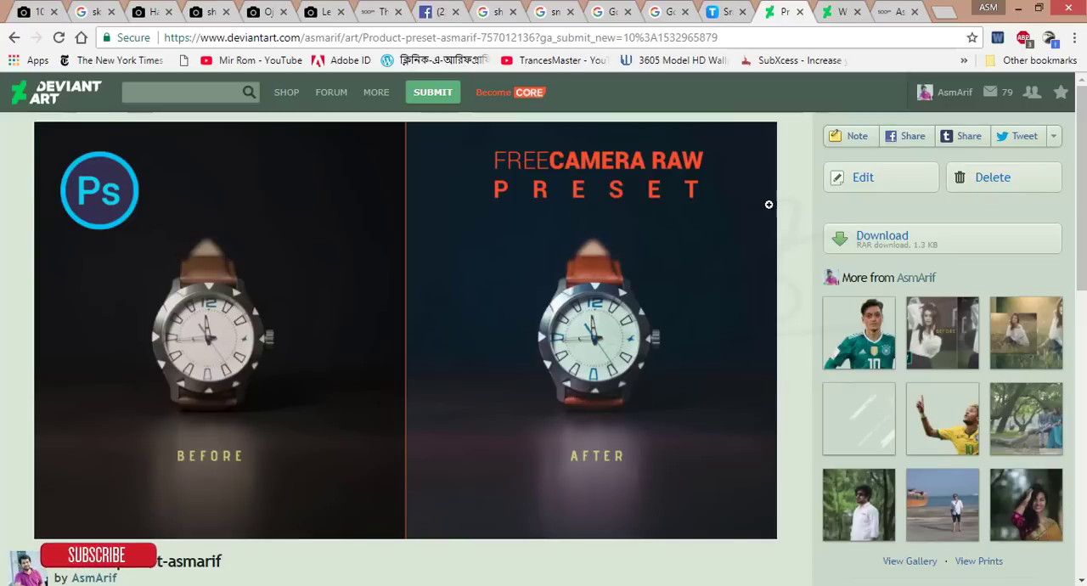
mouse_move(826, 235)
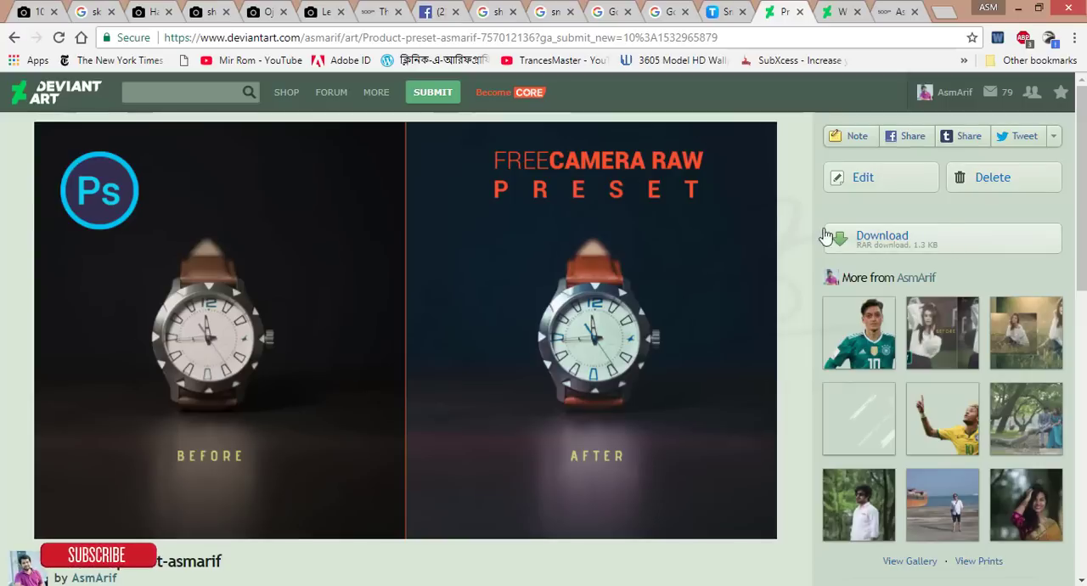
- Download the Product-preset-asmarif RAR archive from the DeviantArt preset page
left_click(864, 248)
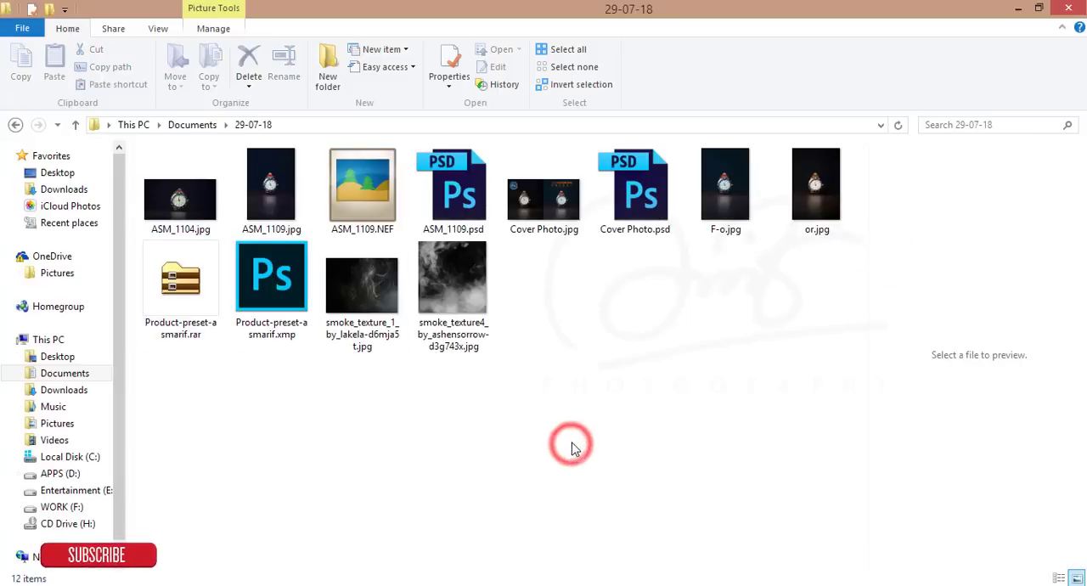
- Extract Product-preset-asmarif.rar into a Product-preset-asmarif folder
left_click(180, 280)
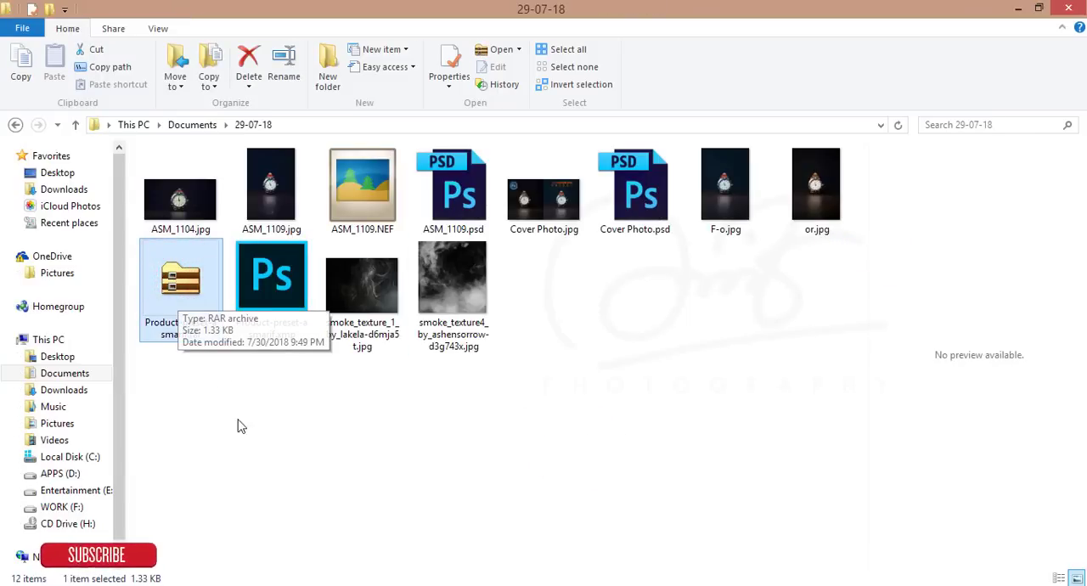
right_click(180, 280)
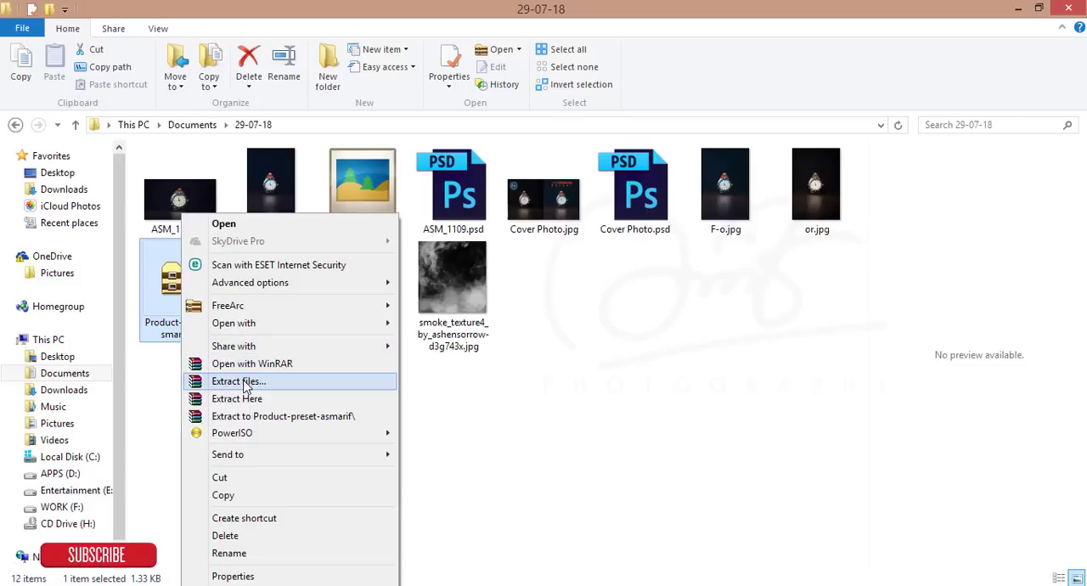
left_click(238, 381)
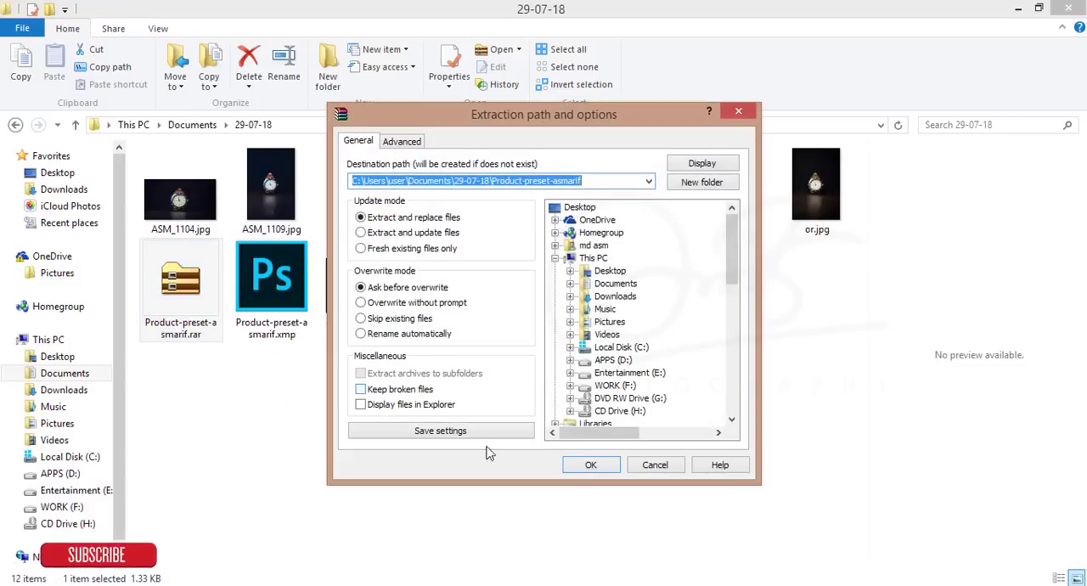
left_click(591, 465)
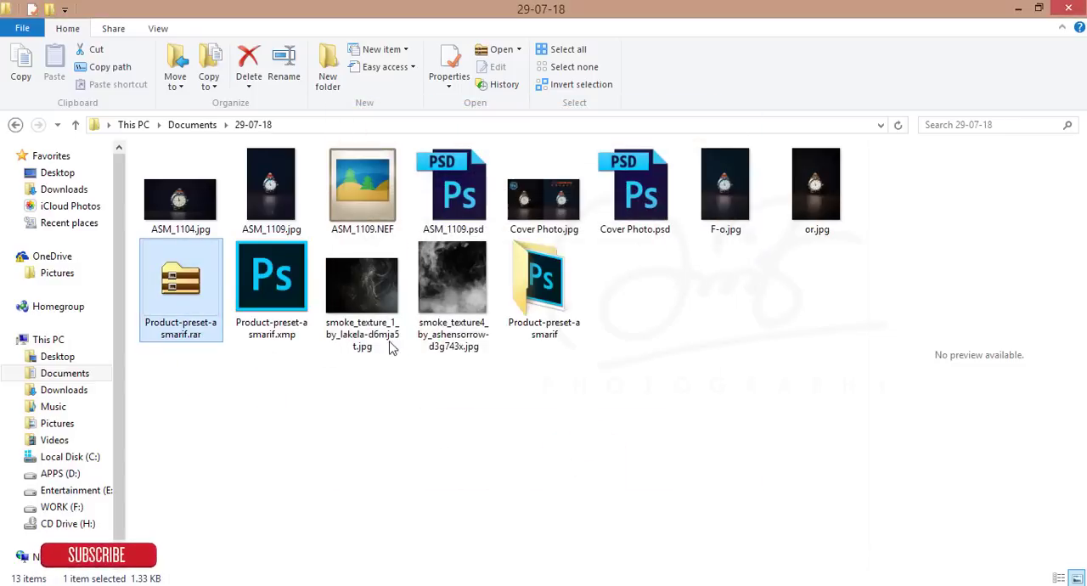
left_click(543, 280)
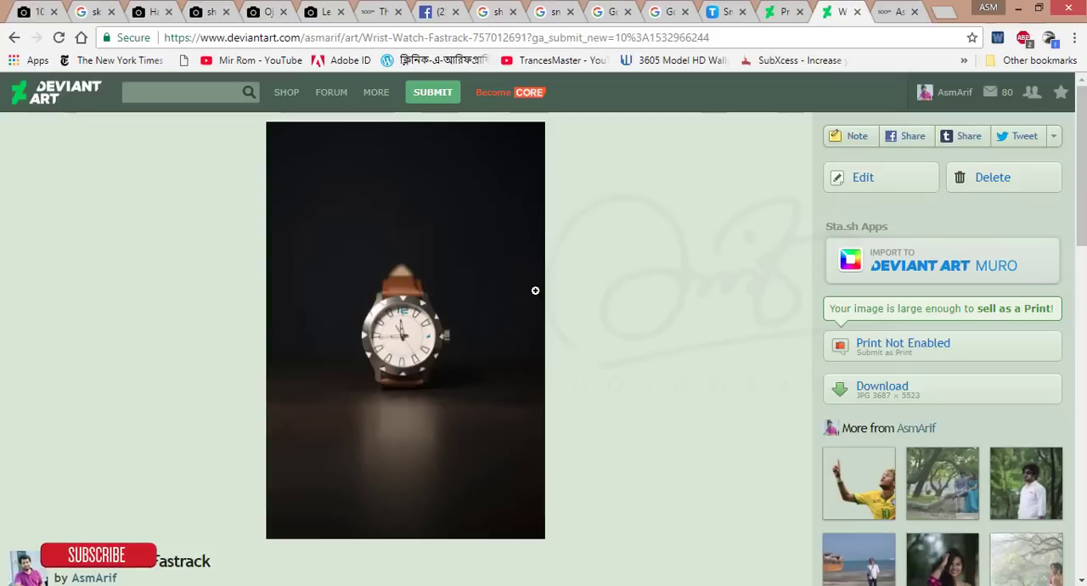
mouse_move(539, 175)
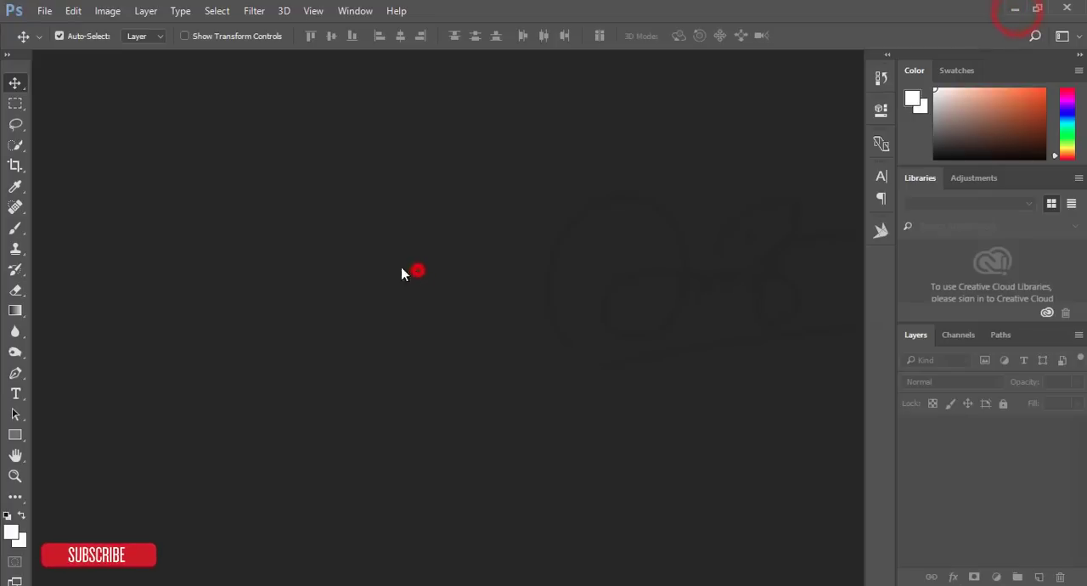
- Open or.jpg from the 29-07-18 folder via File > Open
left_click(47, 9)
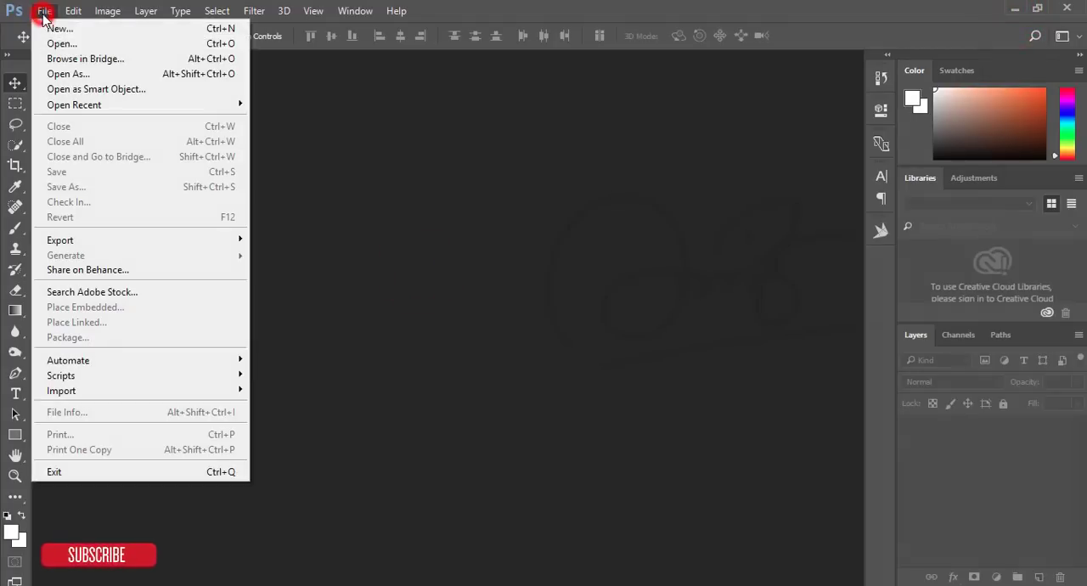
left_click(62, 44)
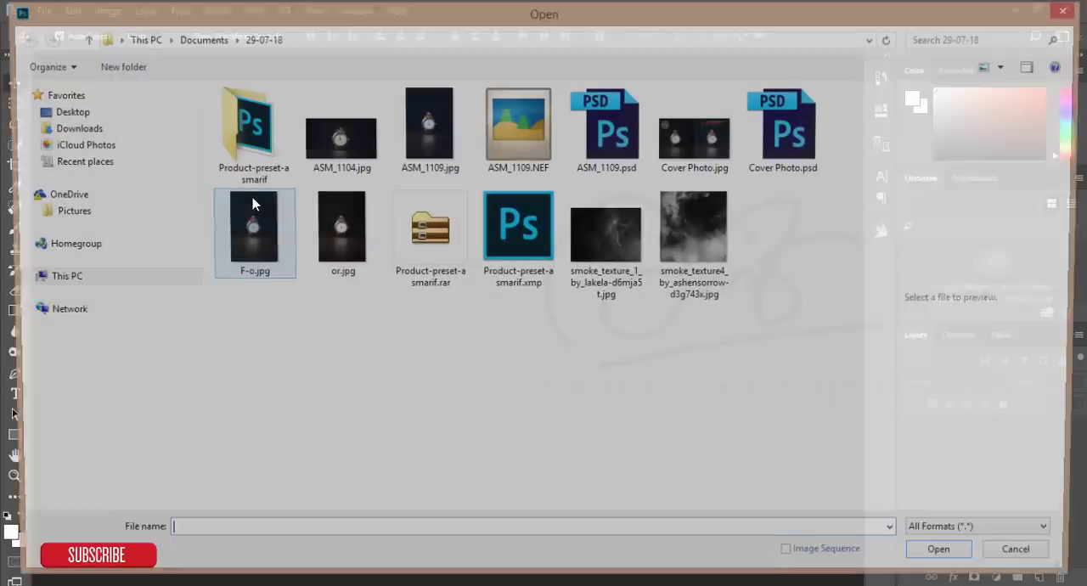
left_click(337, 235)
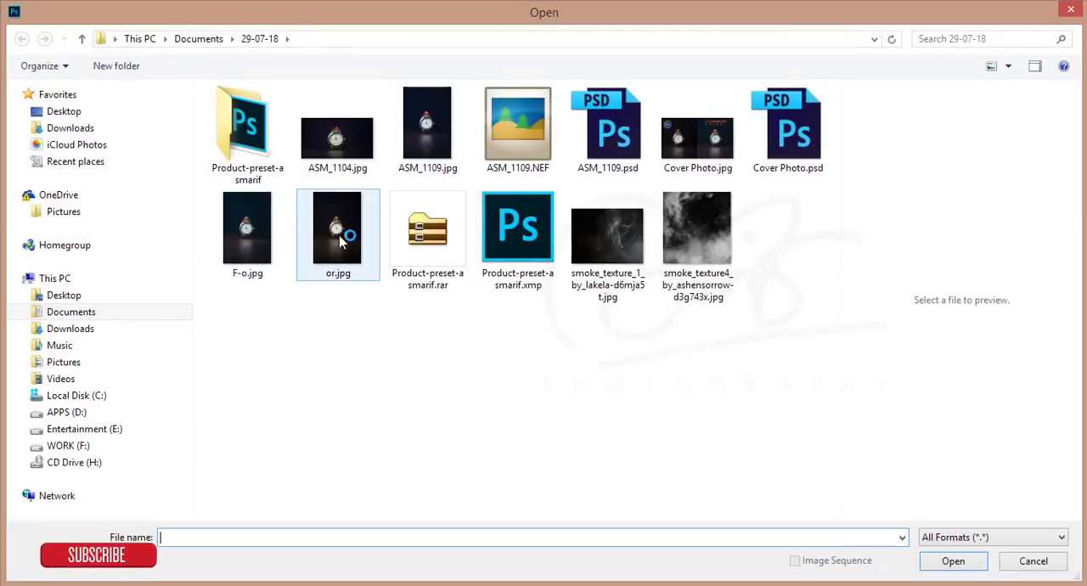
left_click(337, 227)
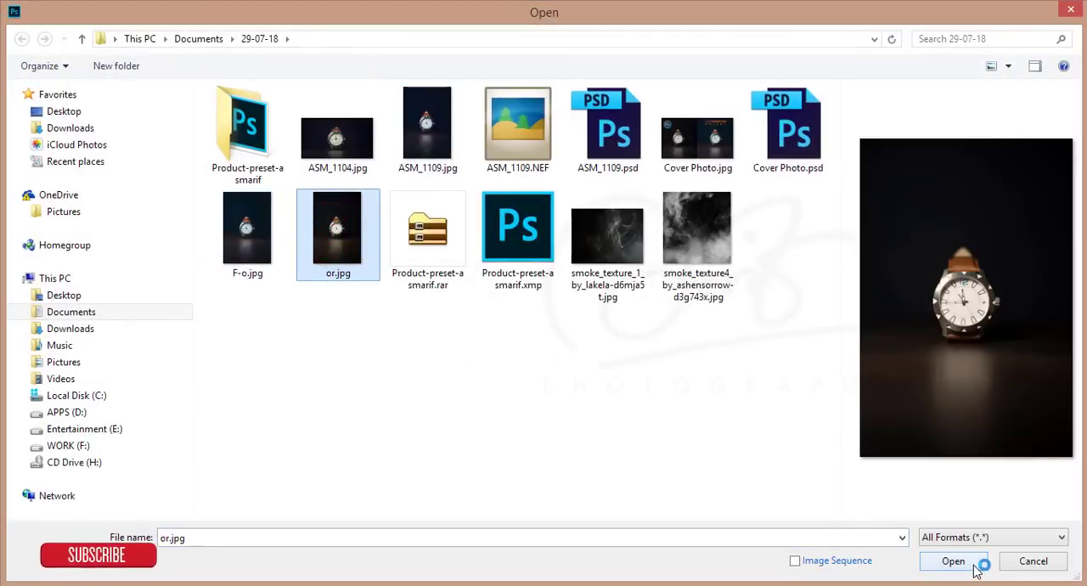
left_click(951, 561)
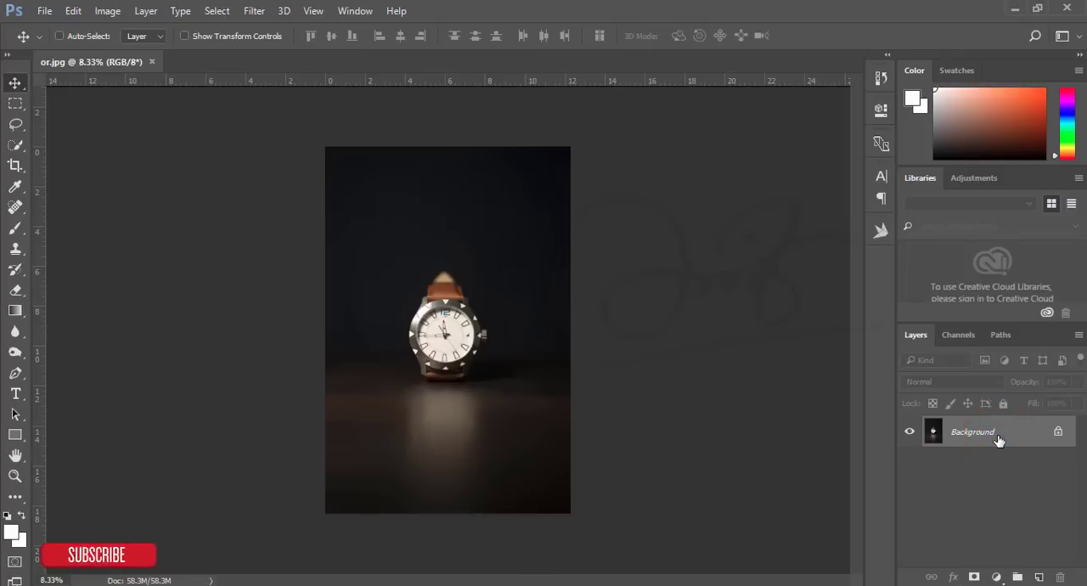
- Duplicate the background into Layer 1 and start the Camera Raw Filter on it
key("Ctrl+j")
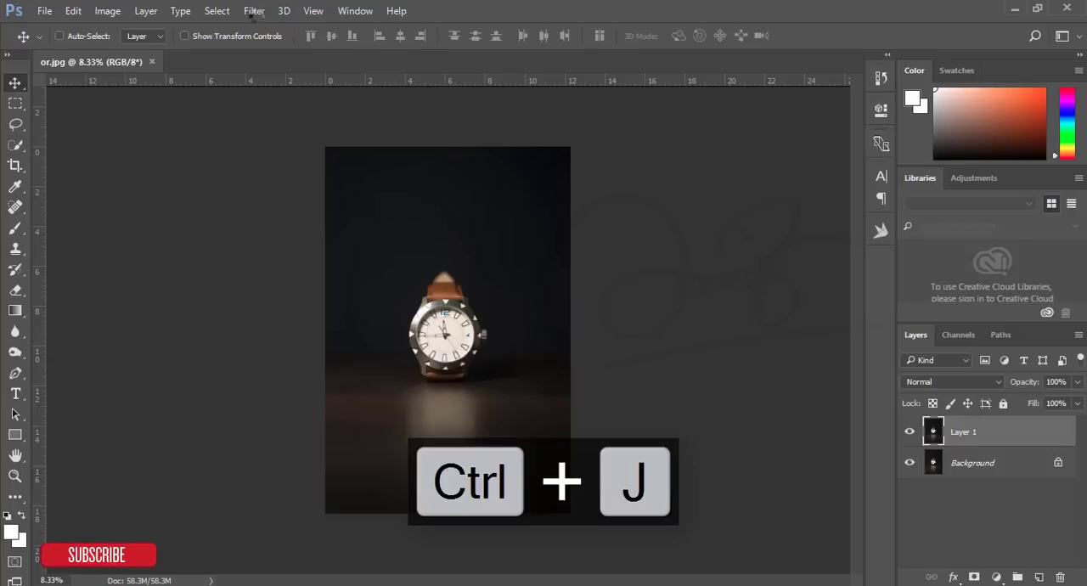
left_click(251, 10)
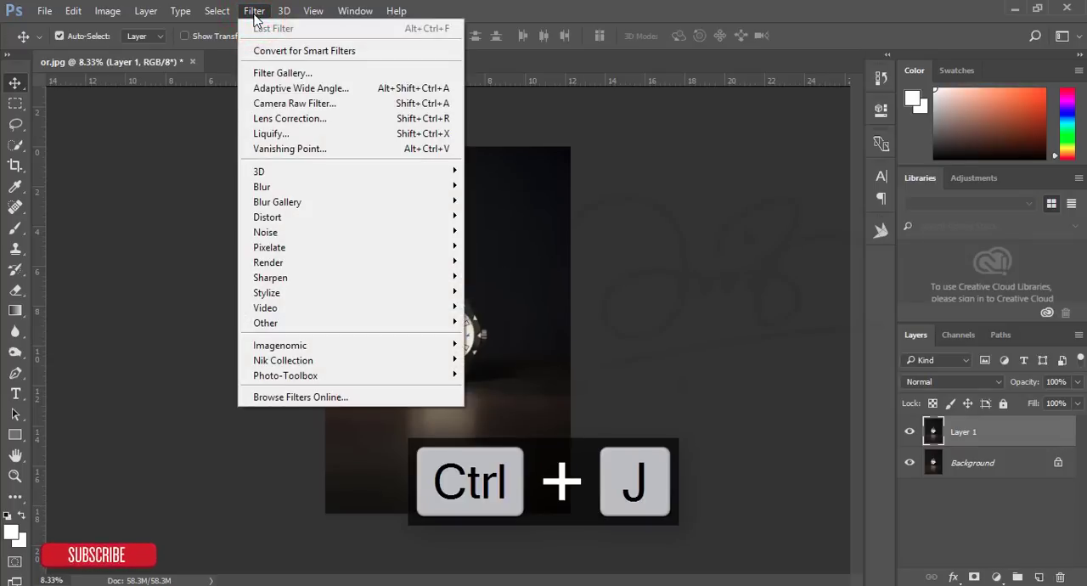
left_click(295, 103)
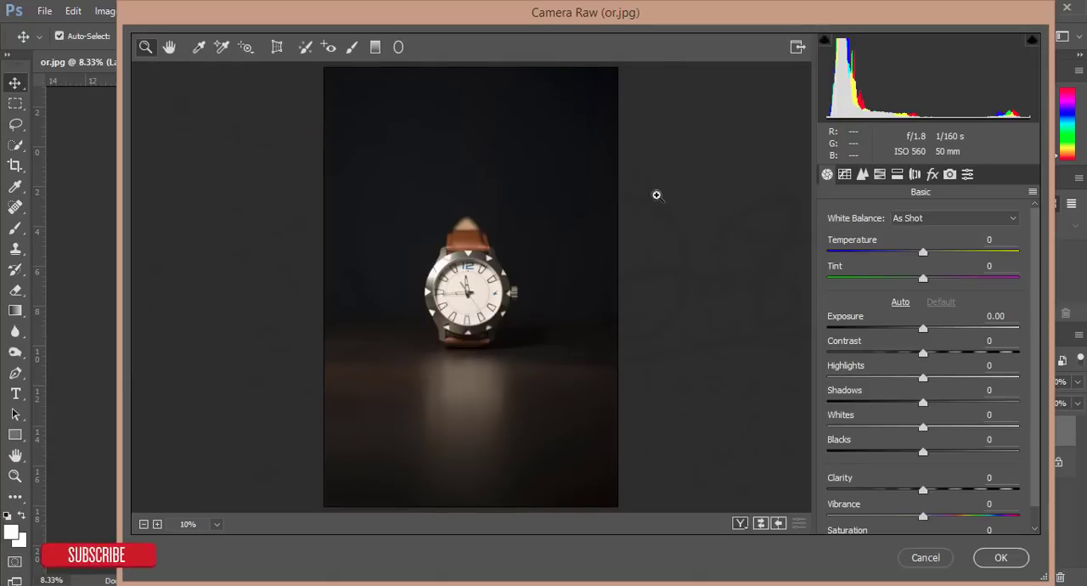
mouse_move(994, 285)
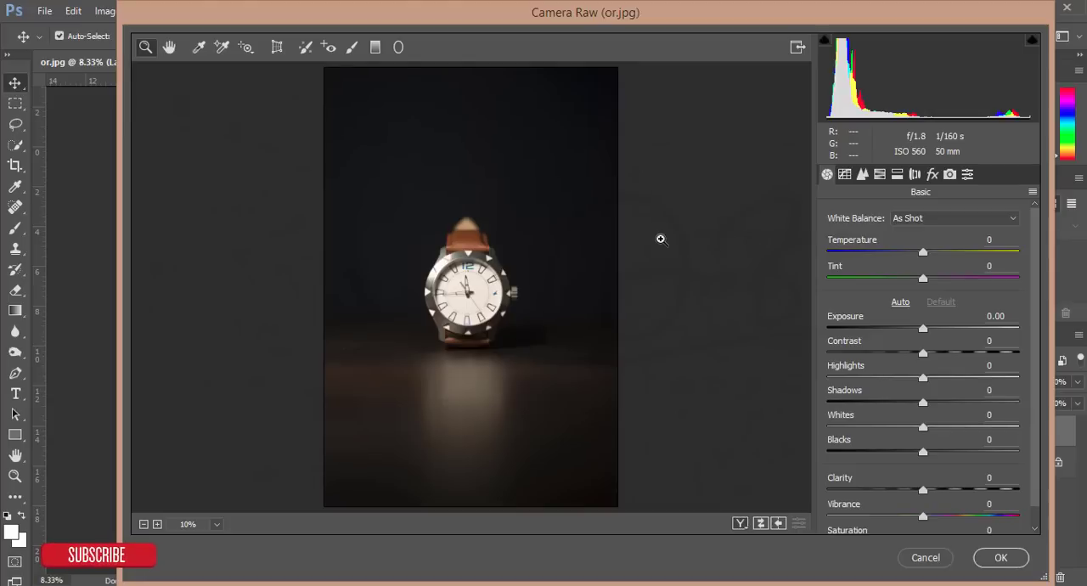
mouse_move(651, 38)
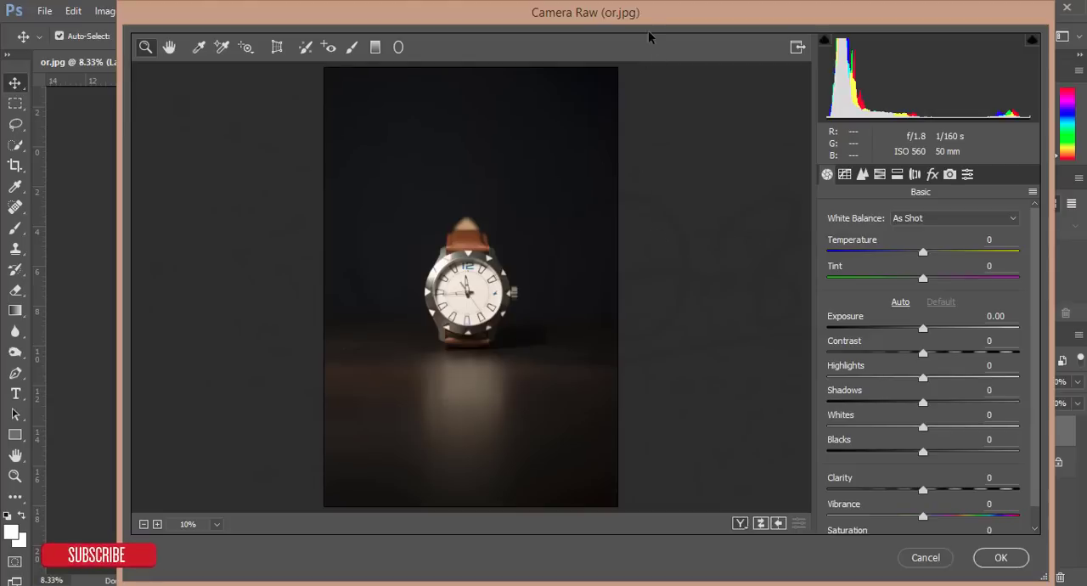
mouse_move(664, 175)
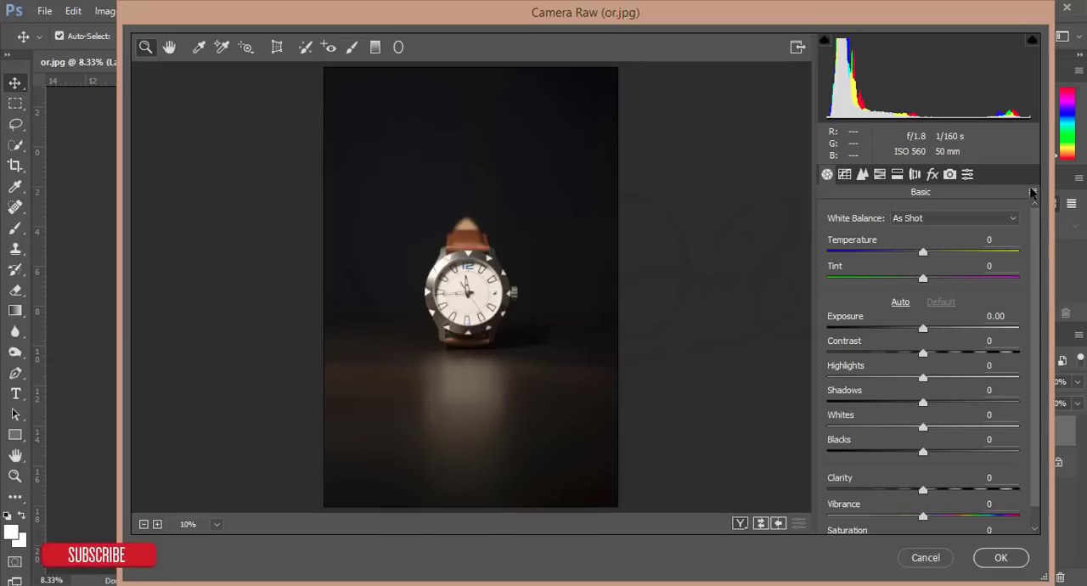
- Choose Load Settings from the Camera Raw Basic panel flyout menu
left_click(1032, 191)
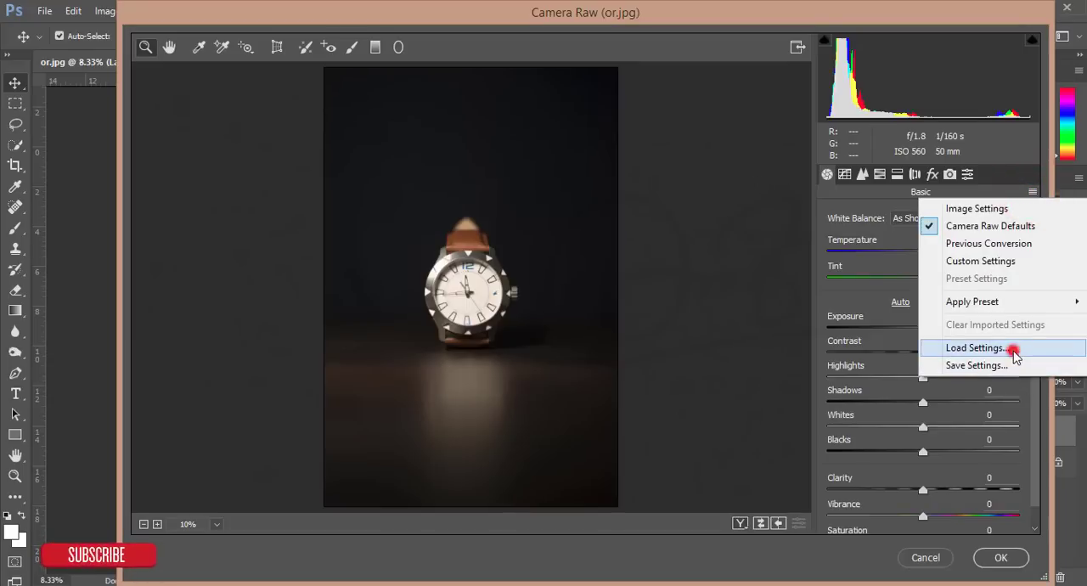
left_click(984, 348)
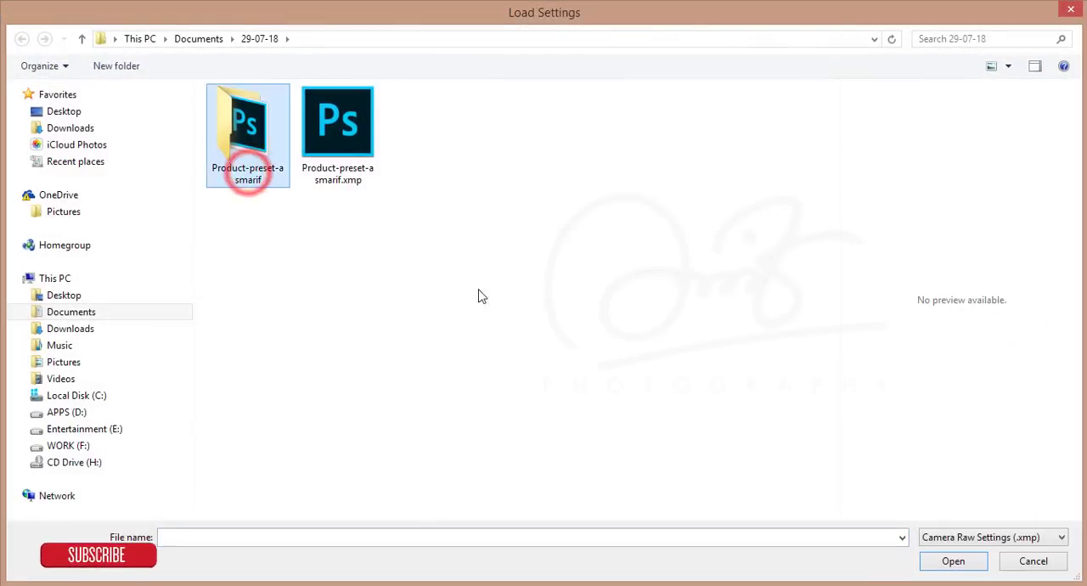
- Load Product-preset-asmarif.xmp from its folder to give Layer 1 a teal look
double_click(247, 123)
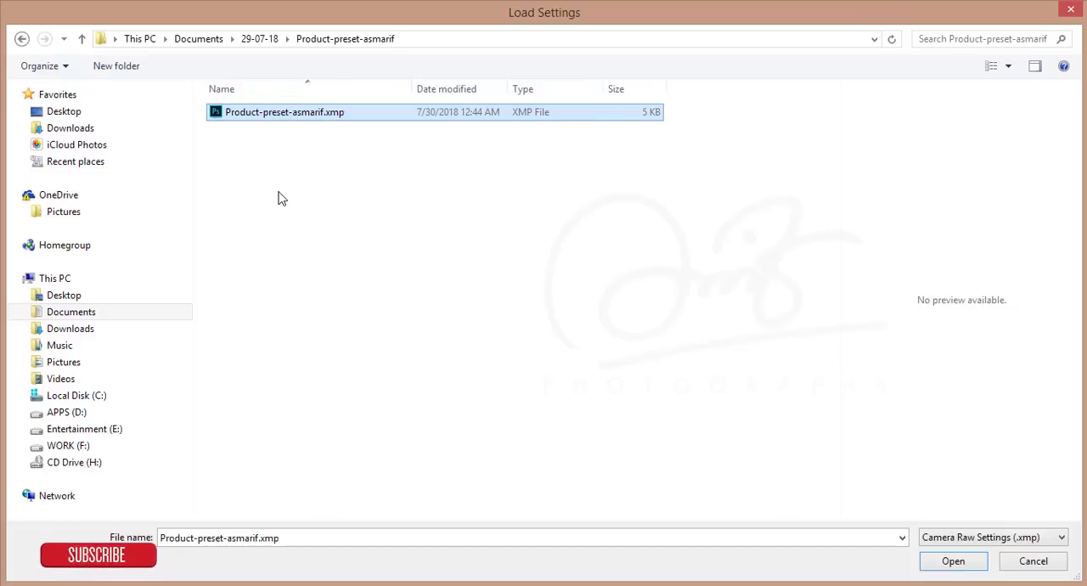
left_click(957, 561)
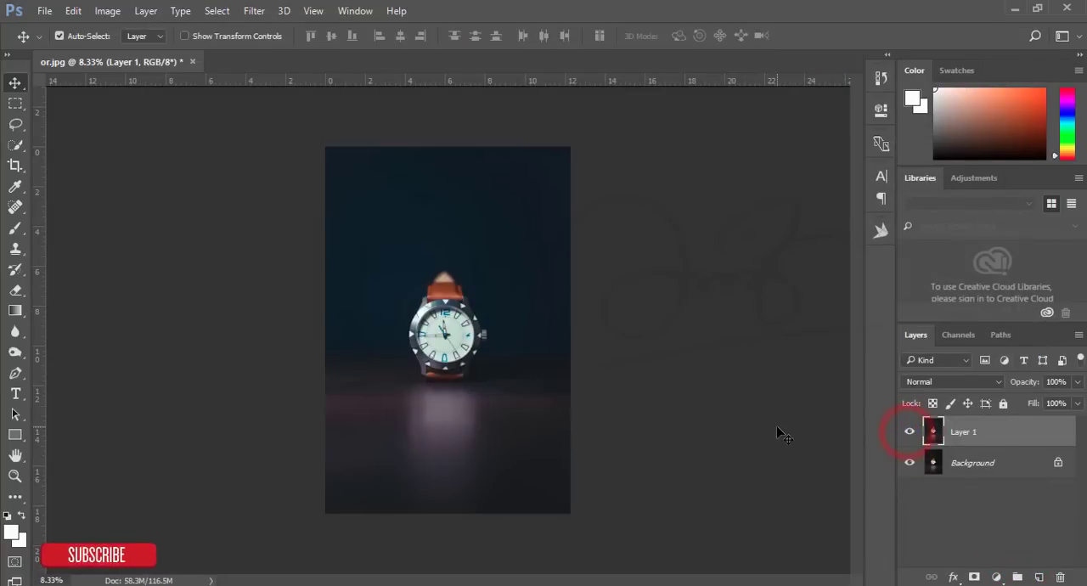
left_click(908, 432)
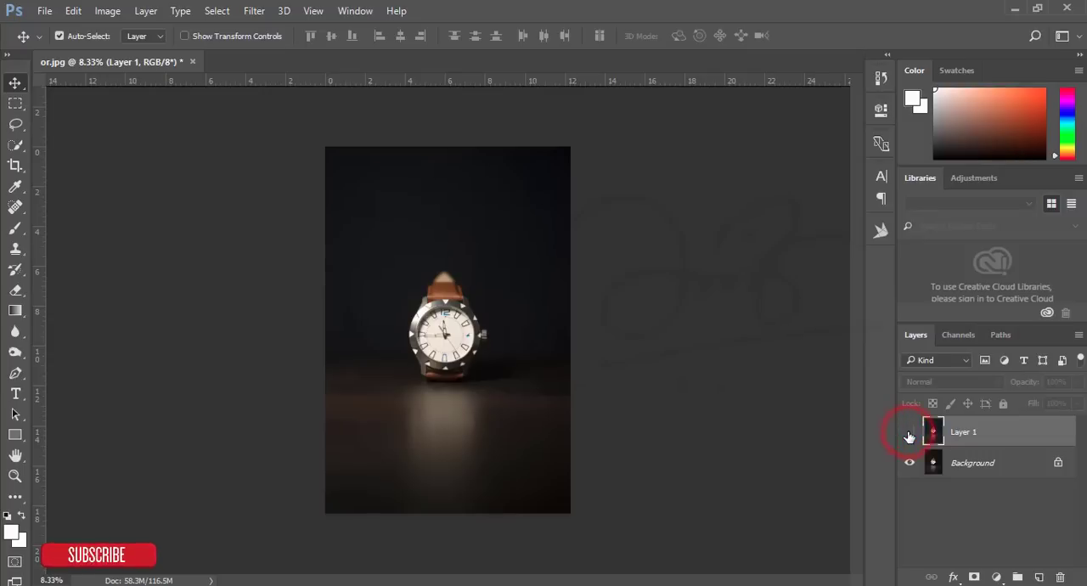
left_click(909, 431)
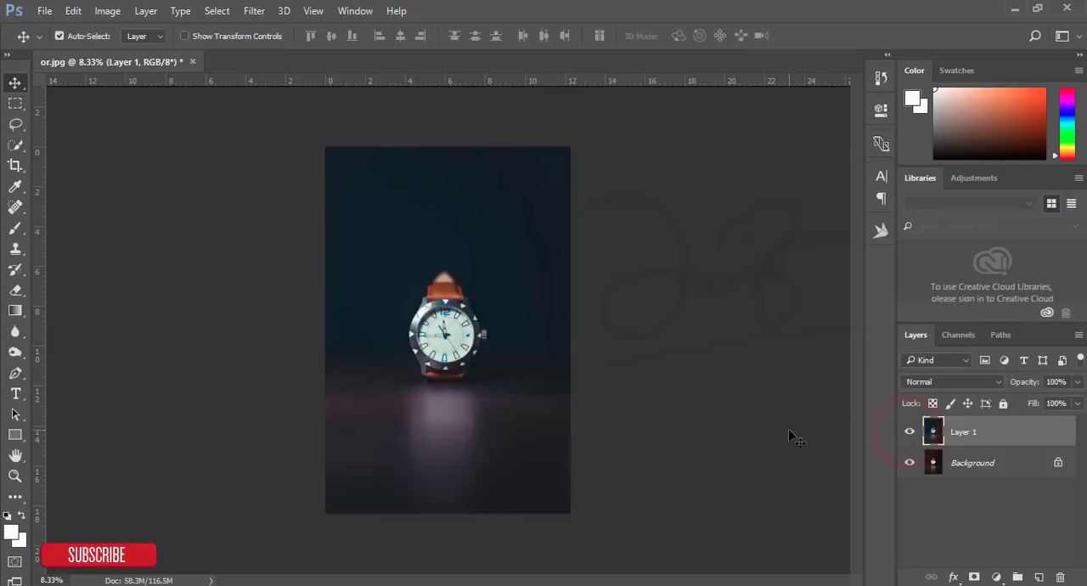
mouse_move(441, 324)
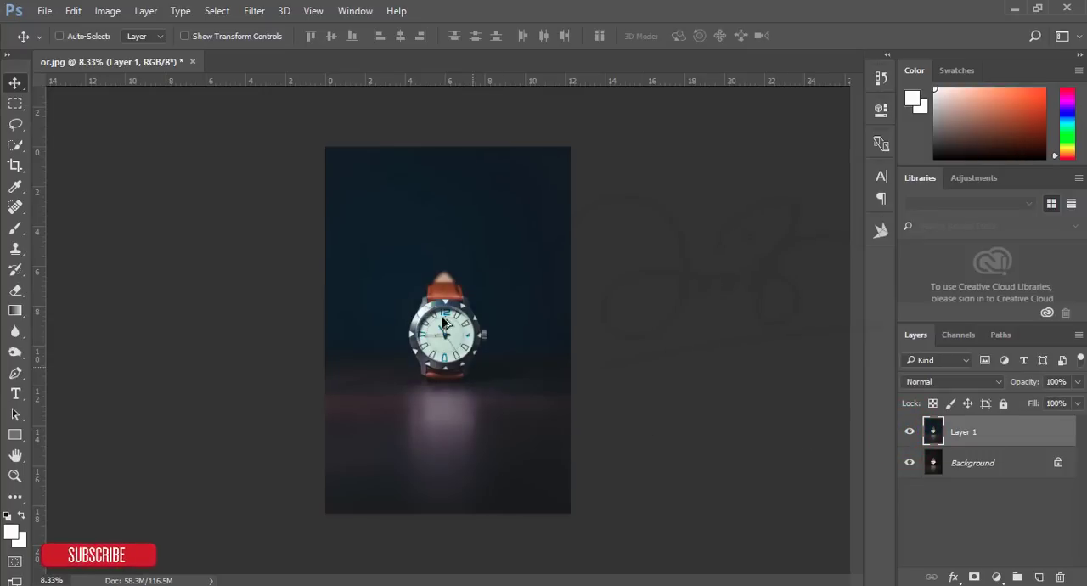
- Launch Filter > Nik Collection > Color Efex Pro 4 on the teal layer
left_click(255, 10)
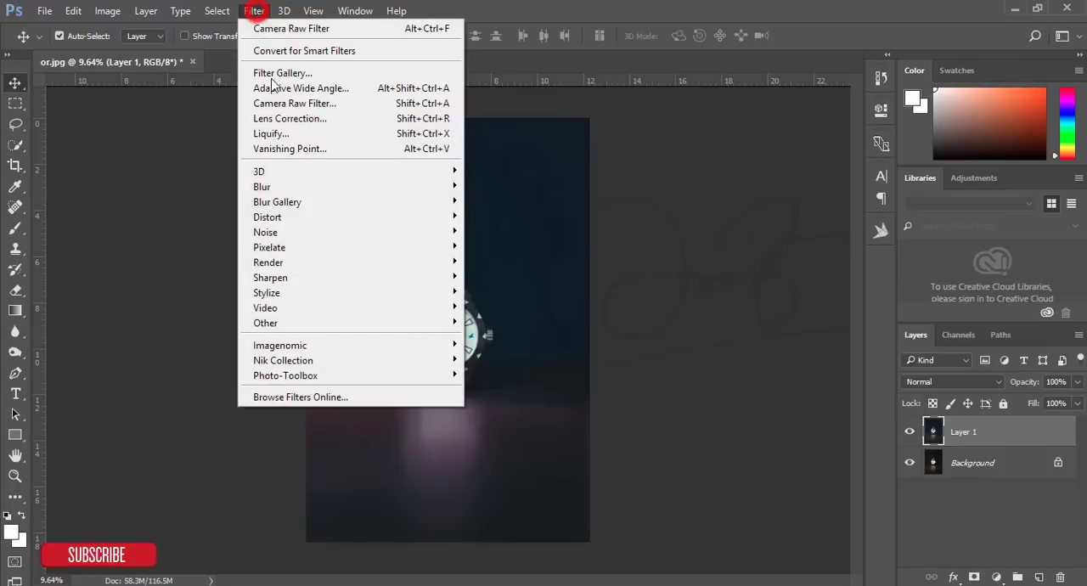
mouse_move(283, 360)
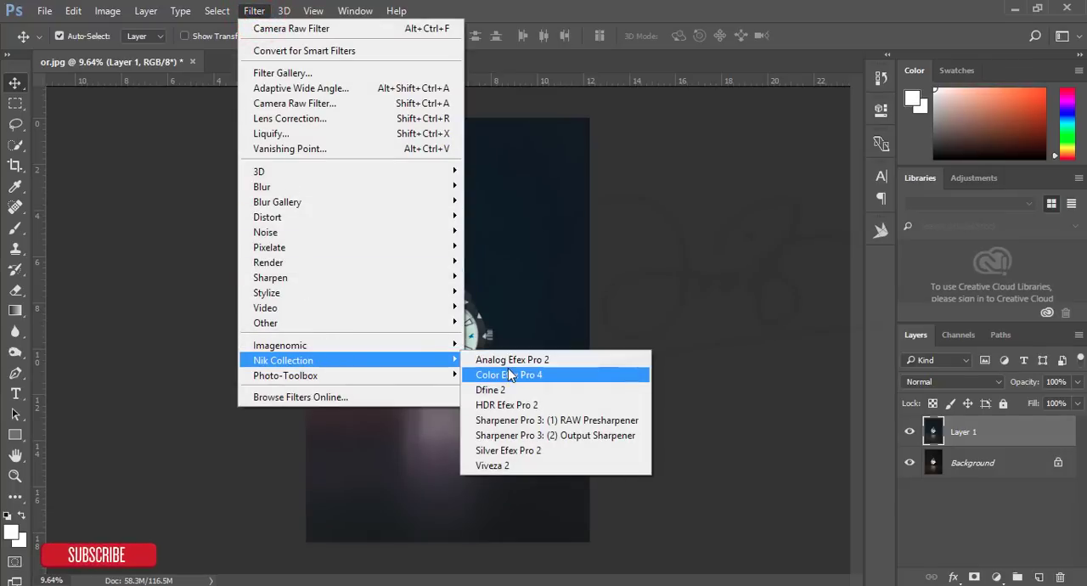
left_click(509, 374)
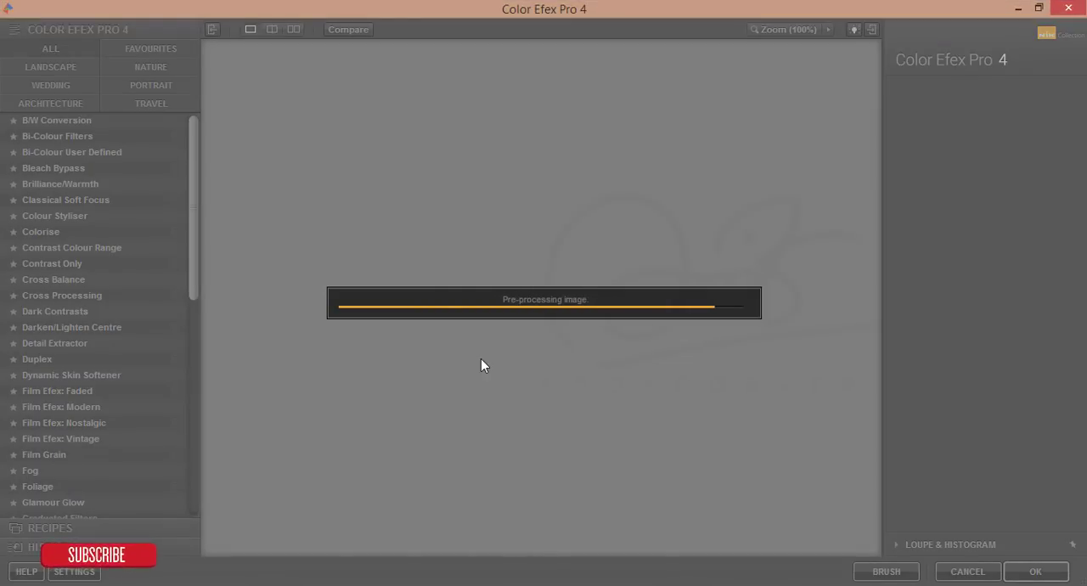
- Apply Cross Processing with method L07 and confirm with OK
left_click(62, 294)
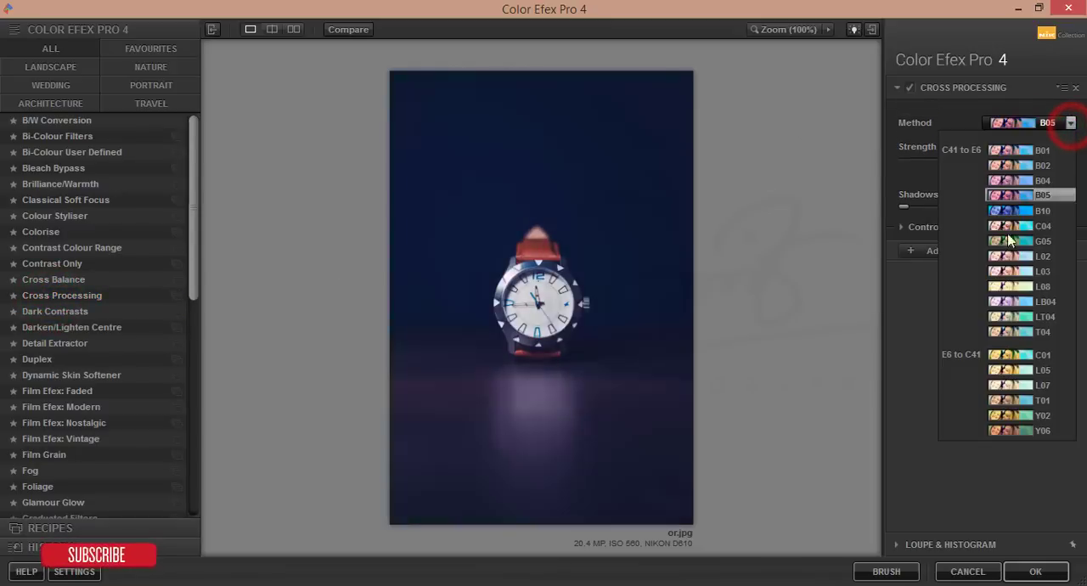
left_click(1041, 385)
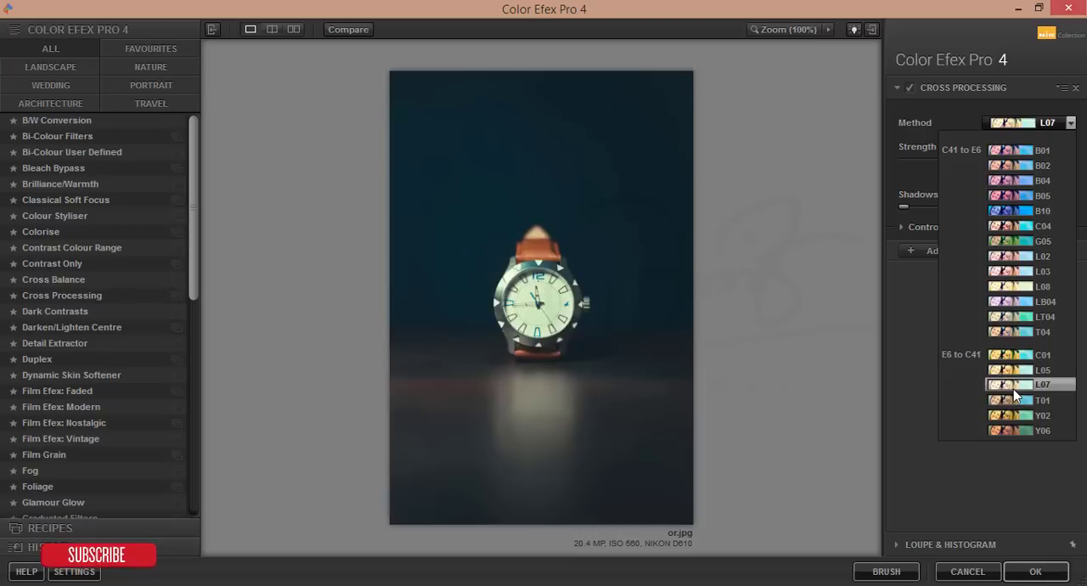
left_click(1042, 384)
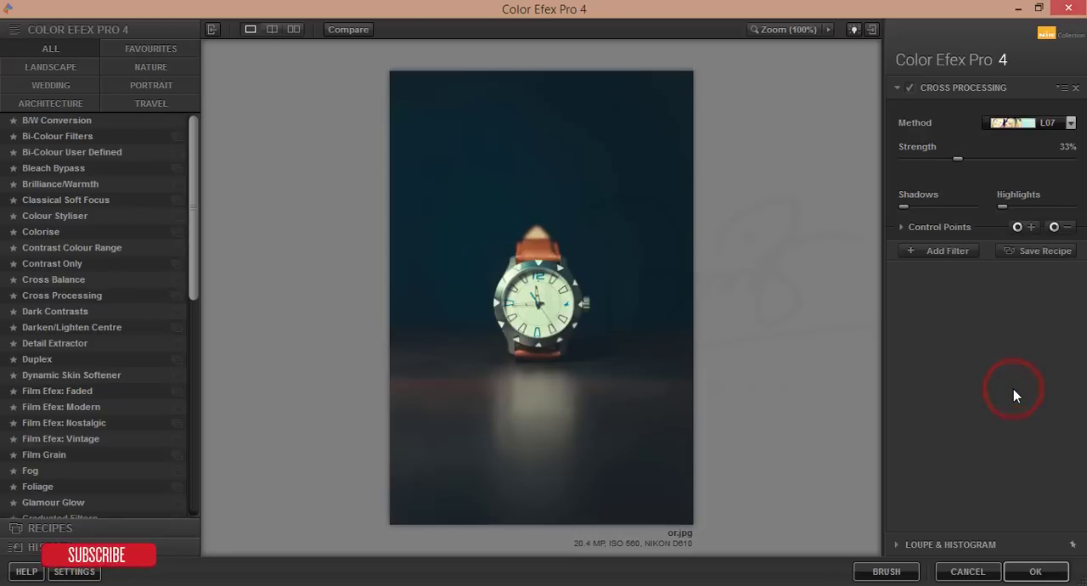
left_click(1034, 571)
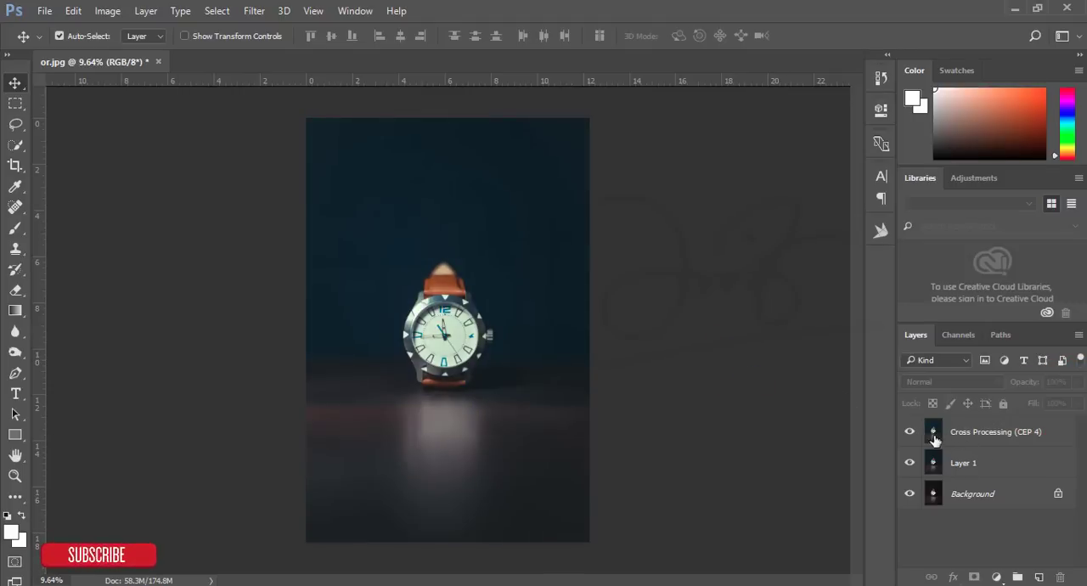
left_click(909, 463)
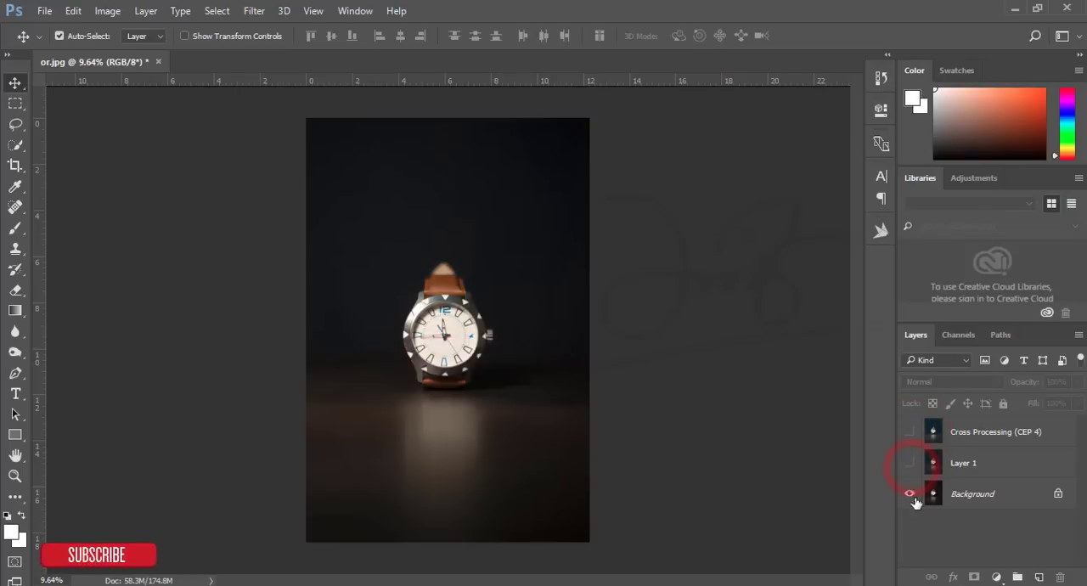
left_click(910, 462)
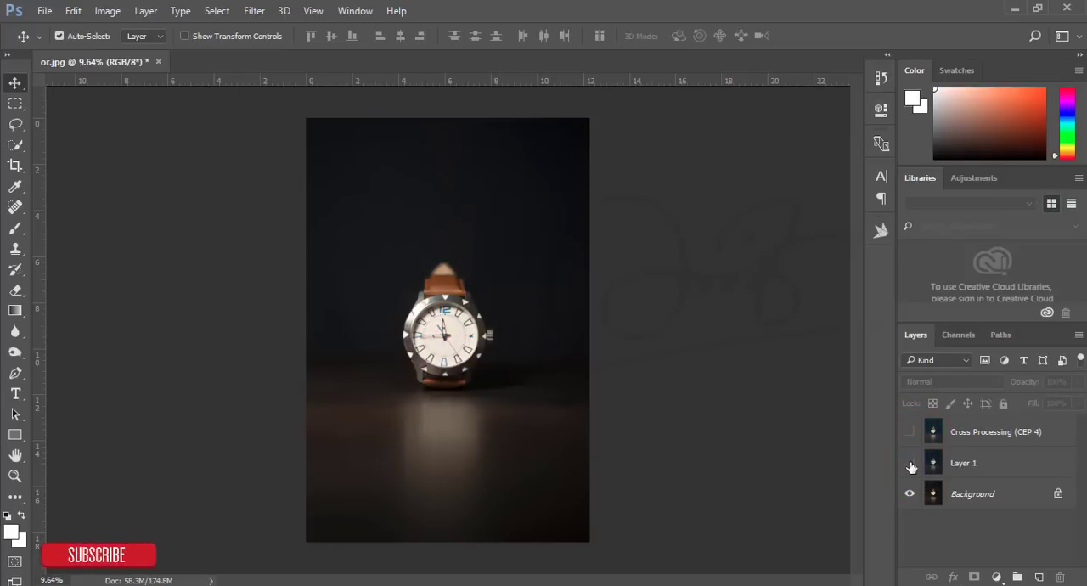
left_click(908, 430)
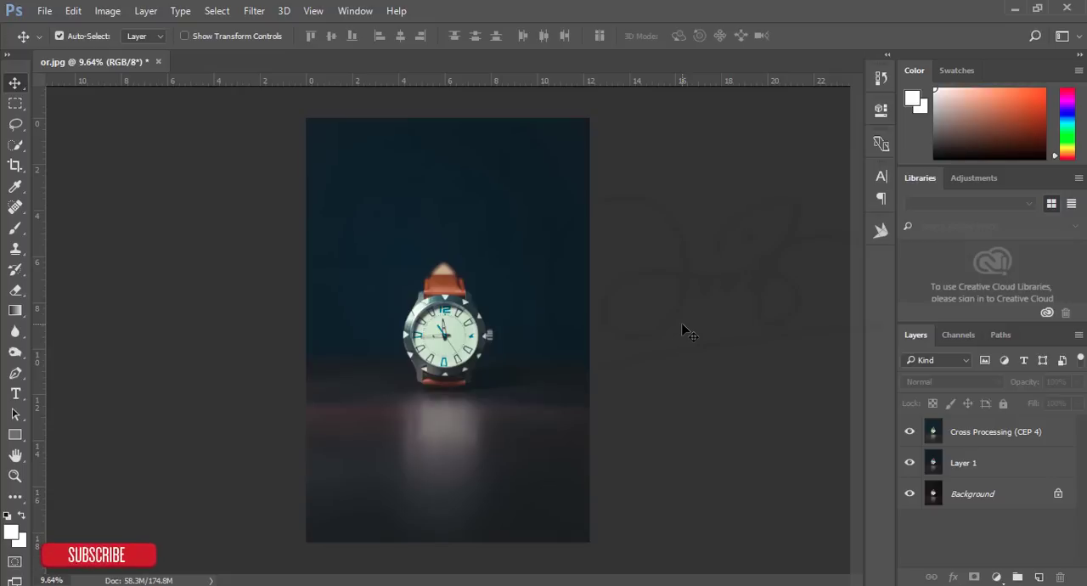
mouse_move(666, 324)
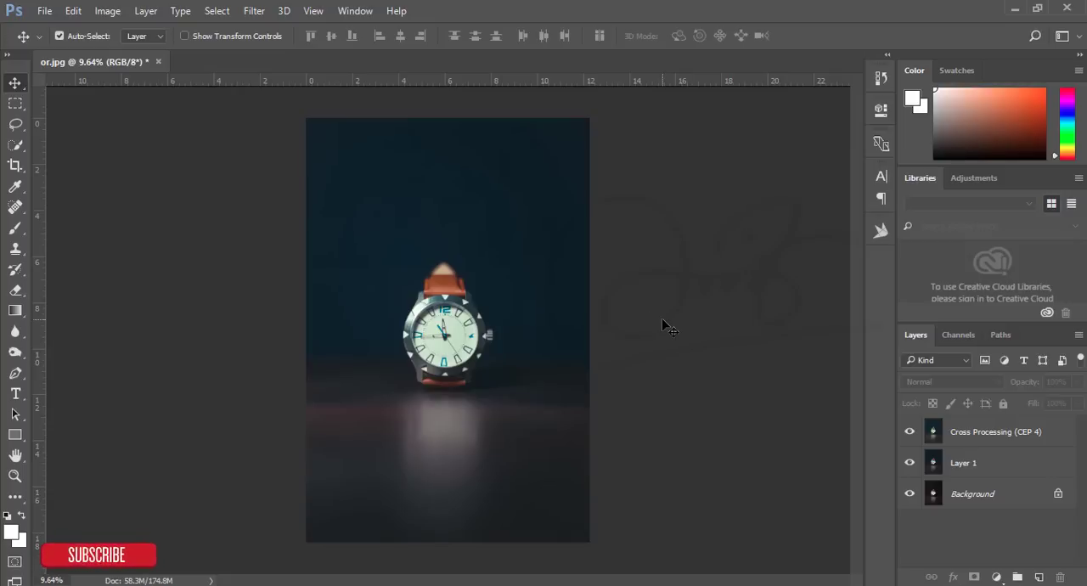